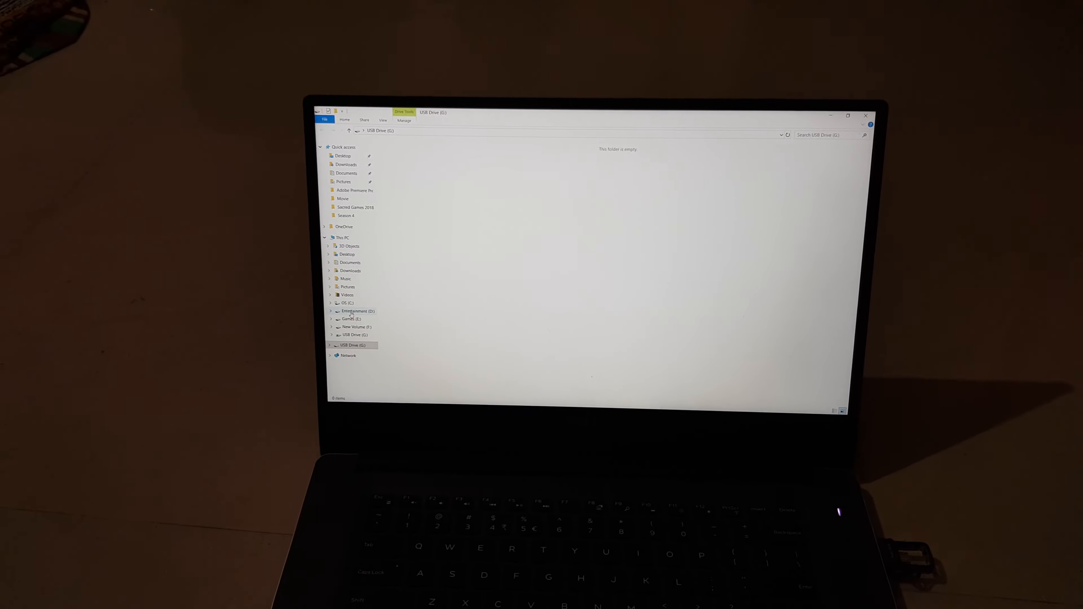
Browse into the Movie folder on the Entertainment (D:) drive.
left_click(358, 310)
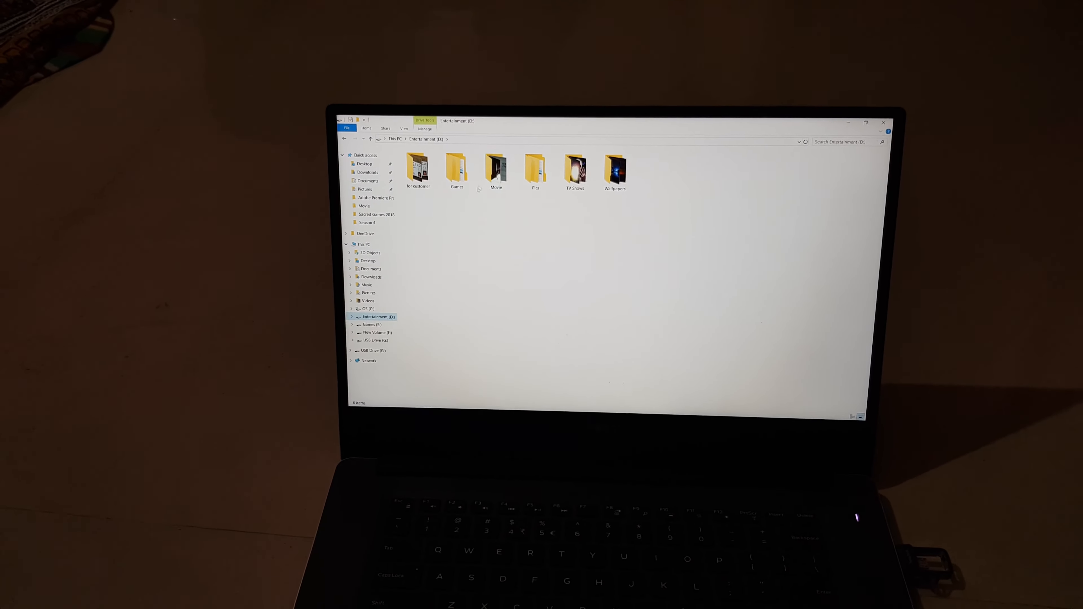
double_click(495, 170)
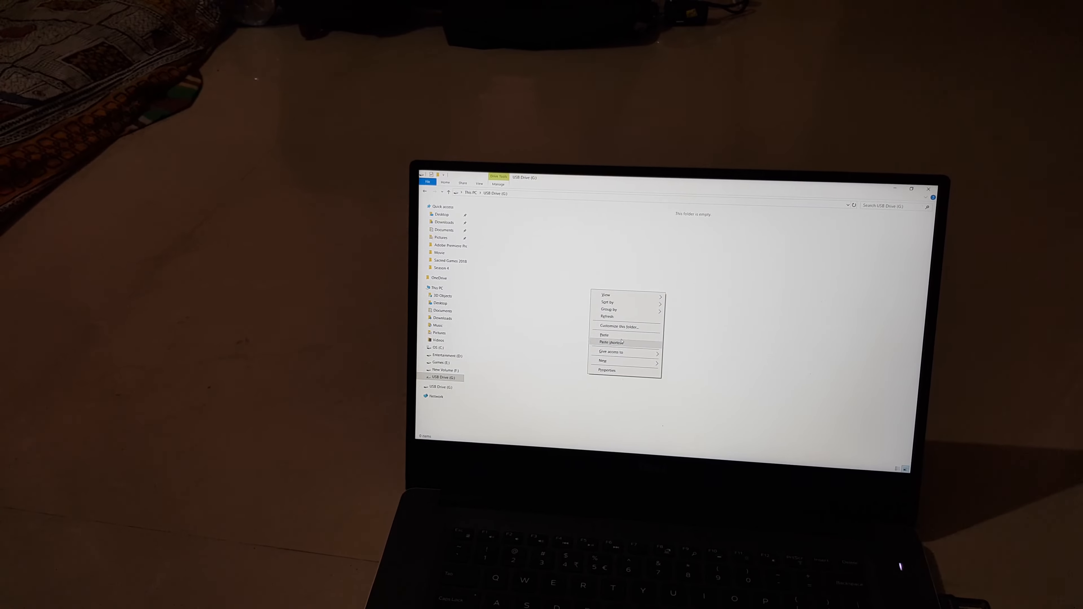
Paste the movie into USB Drive (G:), starting the copy at 0% complete.
left_click(603, 335)
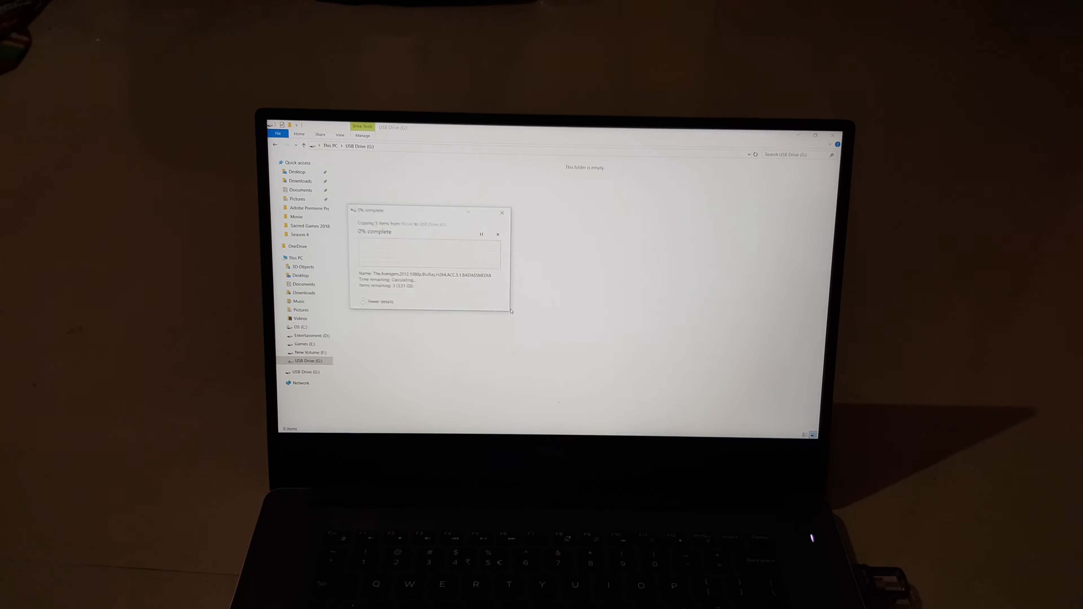